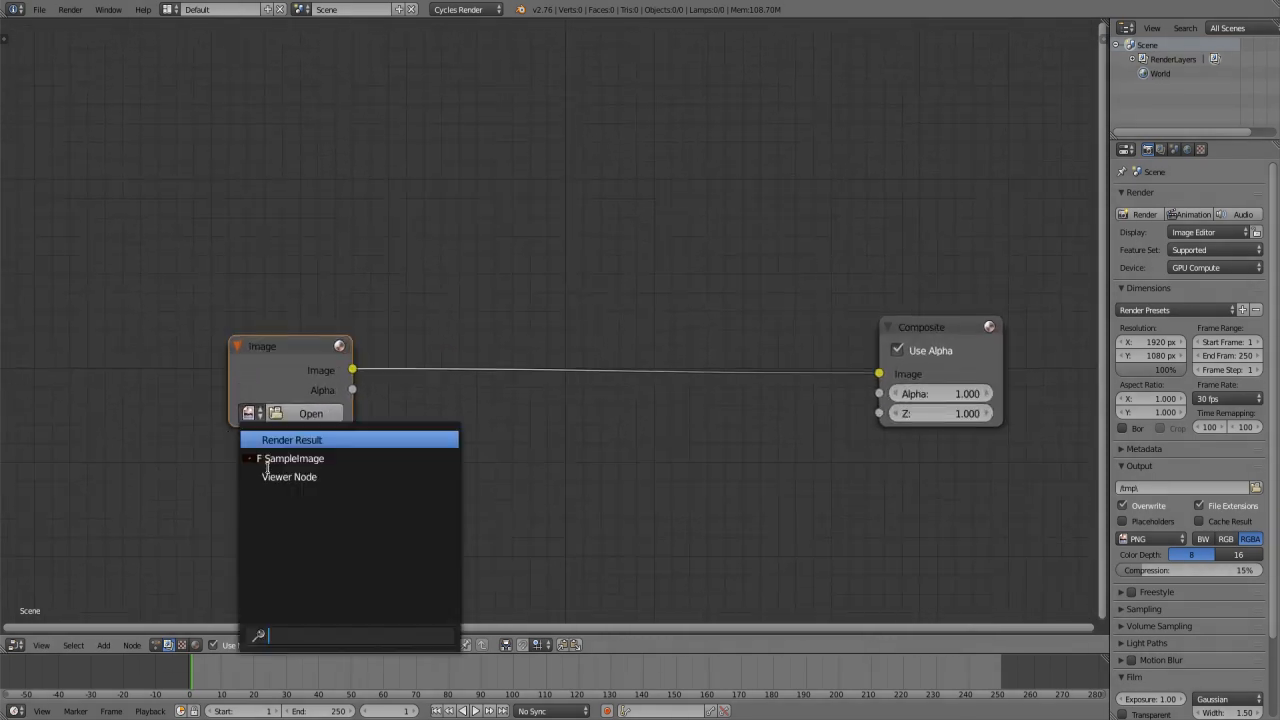
{"action": "mouse_move", "coordinate": [290, 458]}
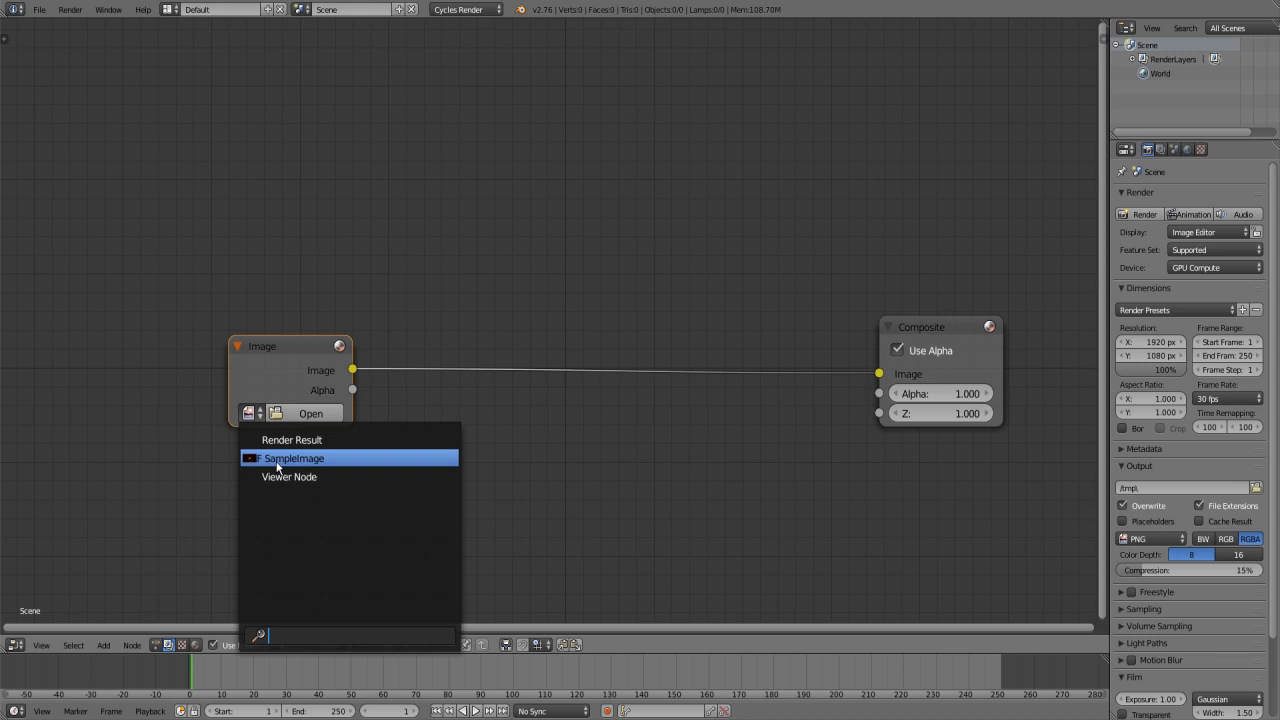
Step: Choose SampleImage as the Image node's picture
{"action": "left_click", "coordinate": [293, 458]}
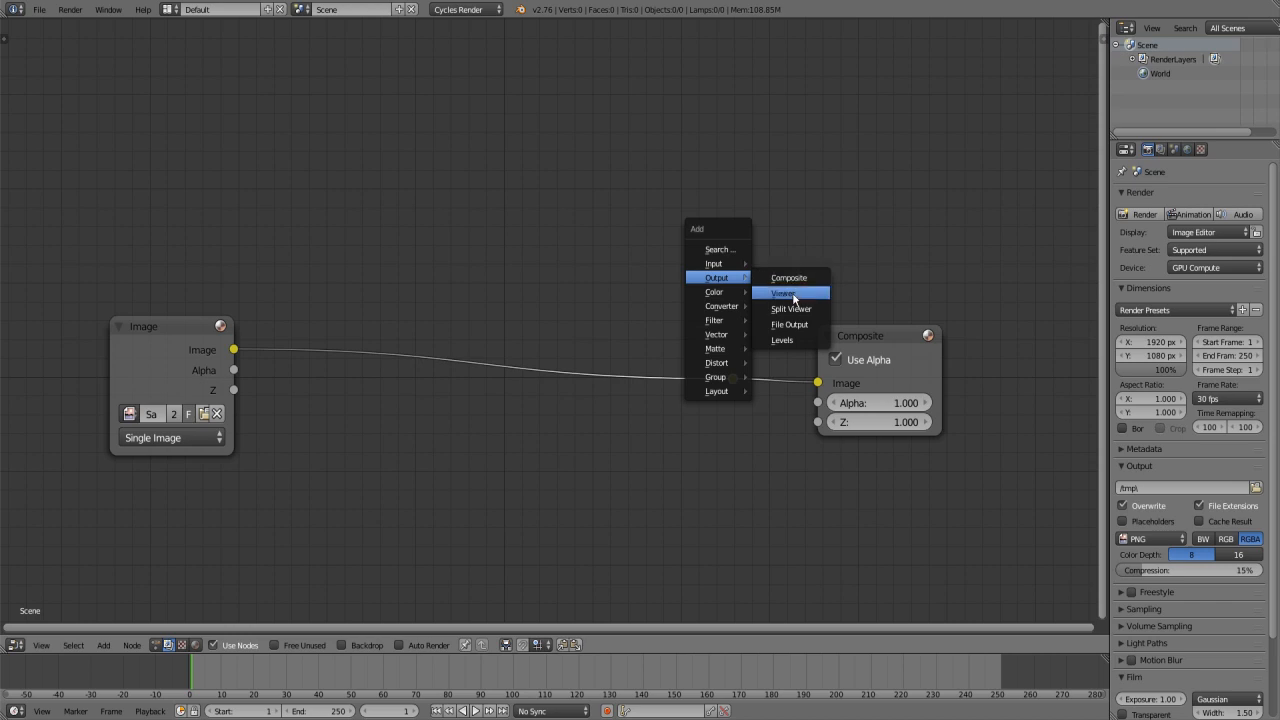
Step: Add a Viewer node and connect the Image output to it
{"action": "left_click", "coordinate": [783, 293]}
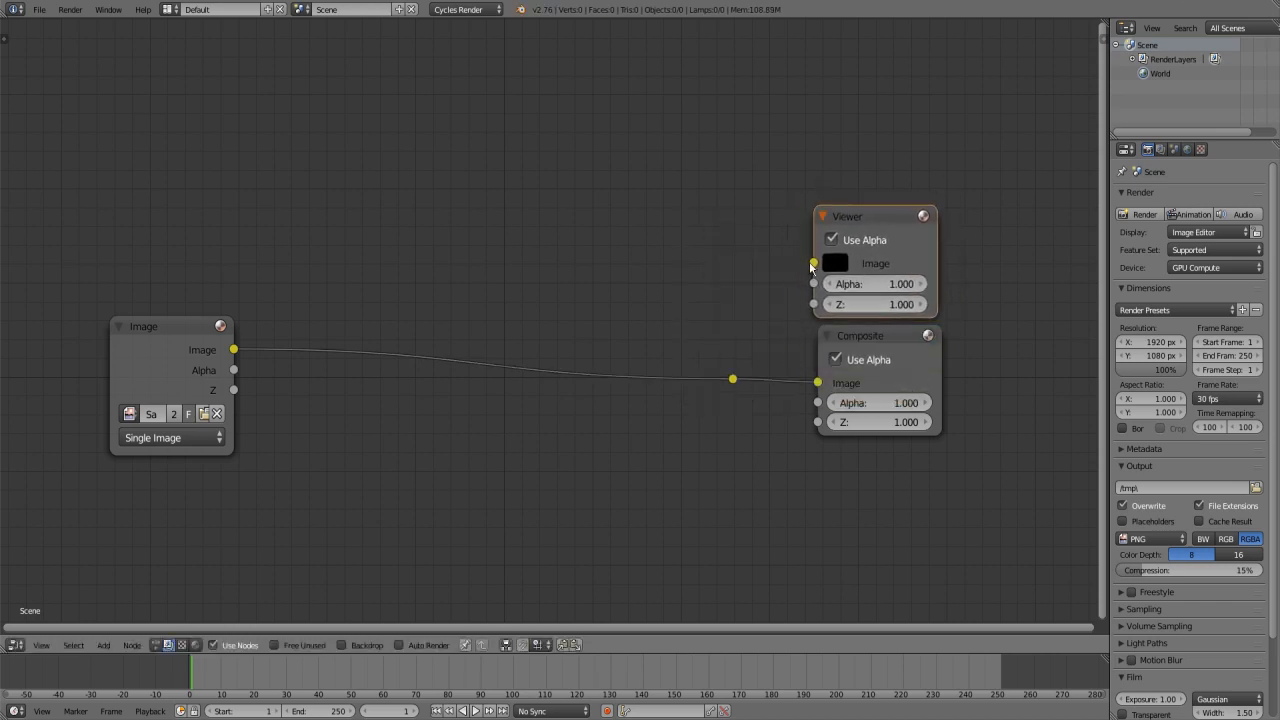
{"action": "left_click_drag", "start_coordinate": [732, 379], "coordinate": [816, 263]}
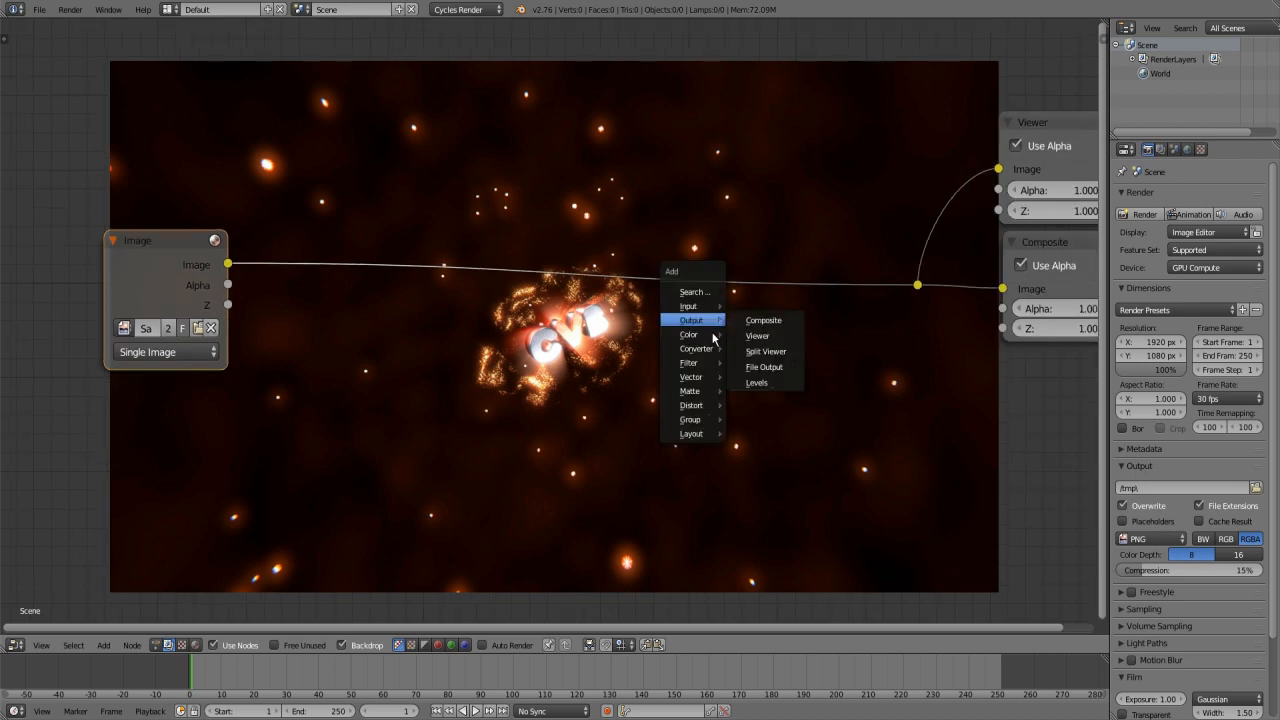
{"action": "mouse_move", "coordinate": [690, 391]}
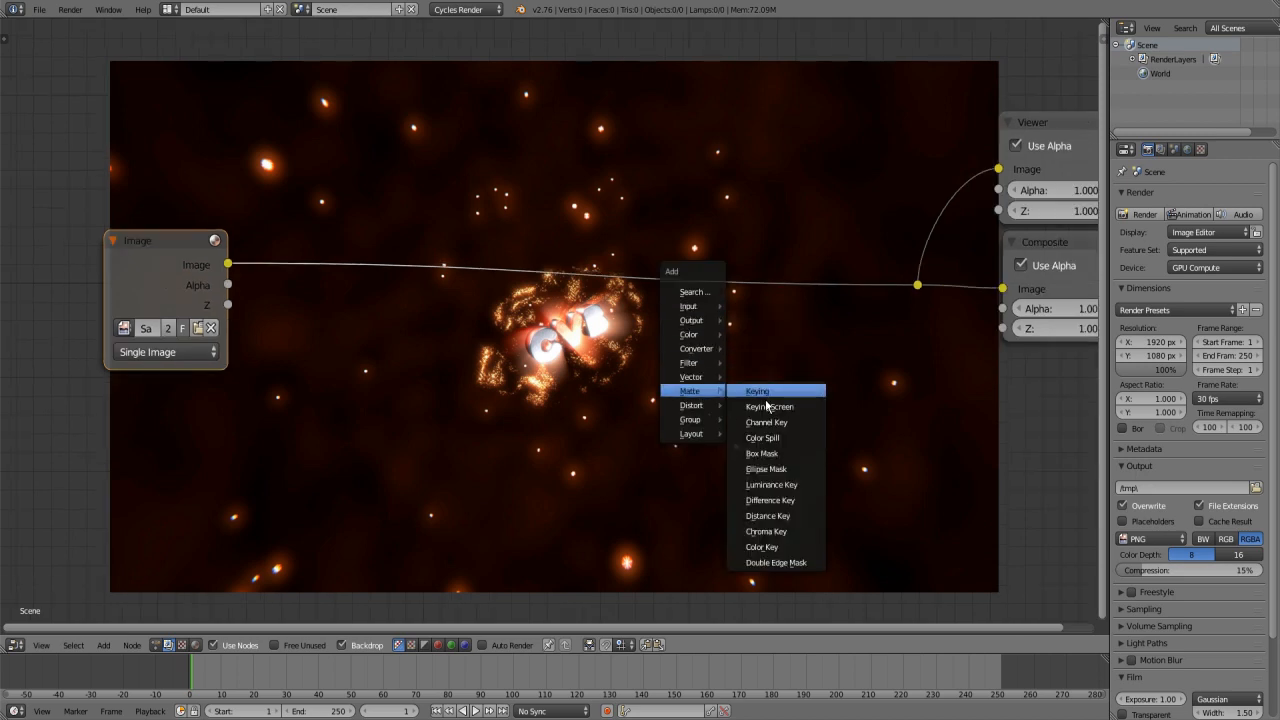
Step: Add an Ellipse Mask node whose mask feeds the Viewer, showing a white ellipse
{"action": "left_click", "coordinate": [765, 469]}
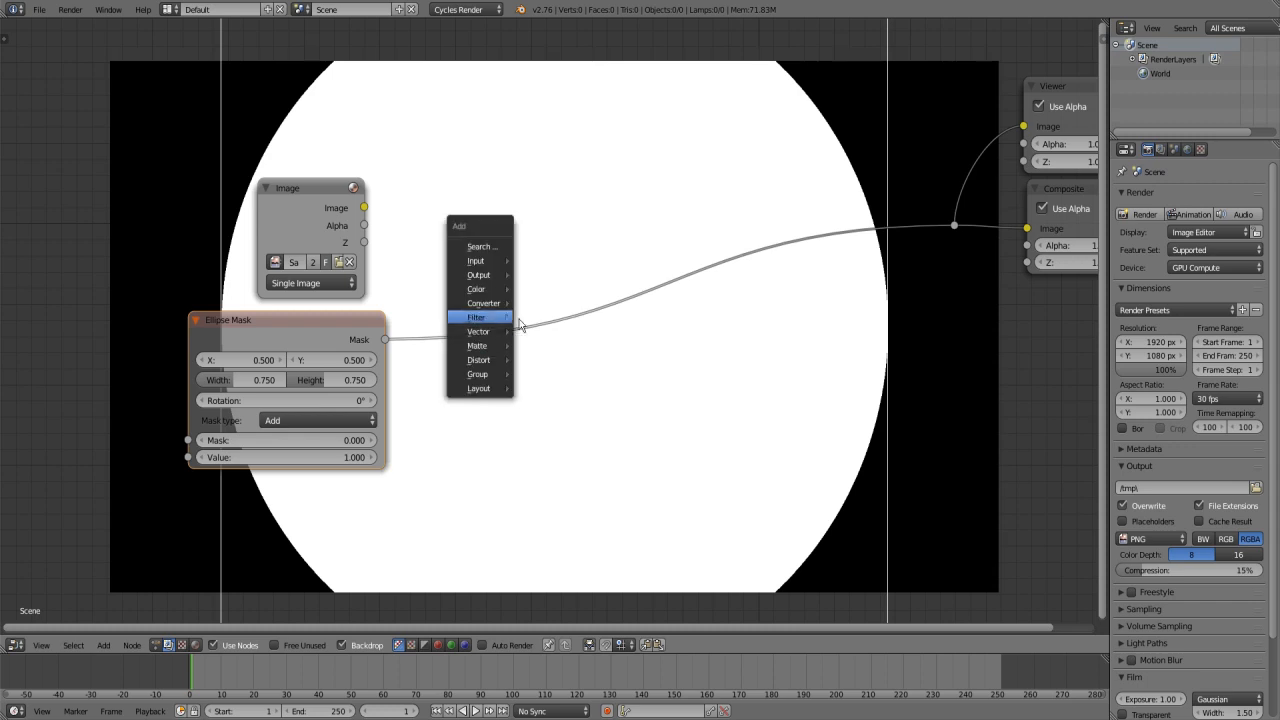
Step: Add a Fast Gaussian Blur after the mask with Y aspect and 35% relative size
{"action": "left_click", "coordinate": [476, 317]}
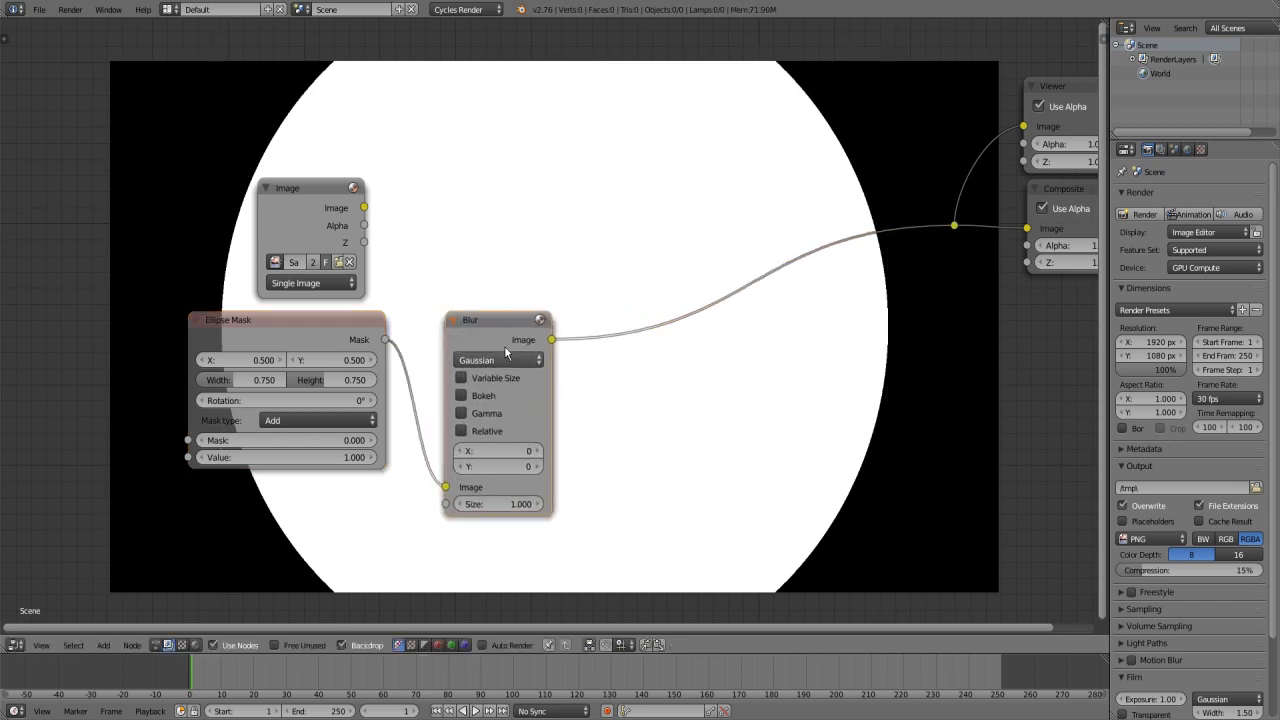
{"action": "left_click", "coordinate": [497, 360]}
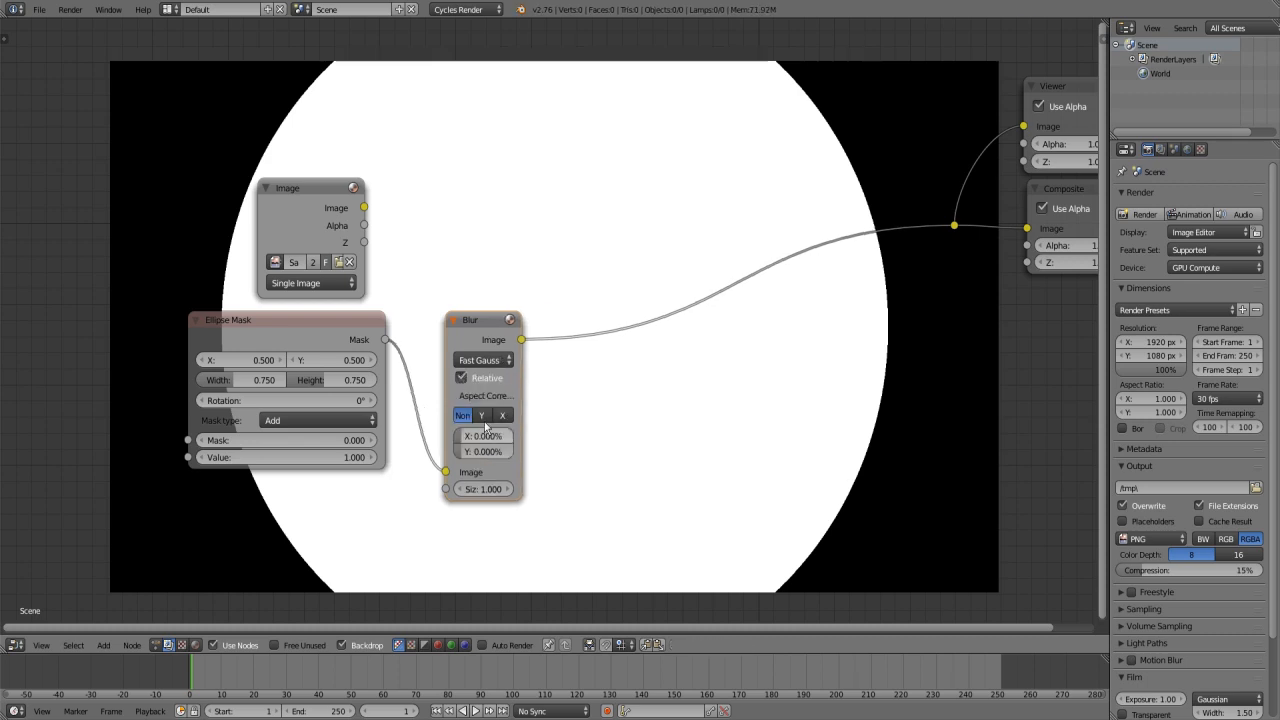
{"action": "left_click", "coordinate": [481, 415]}
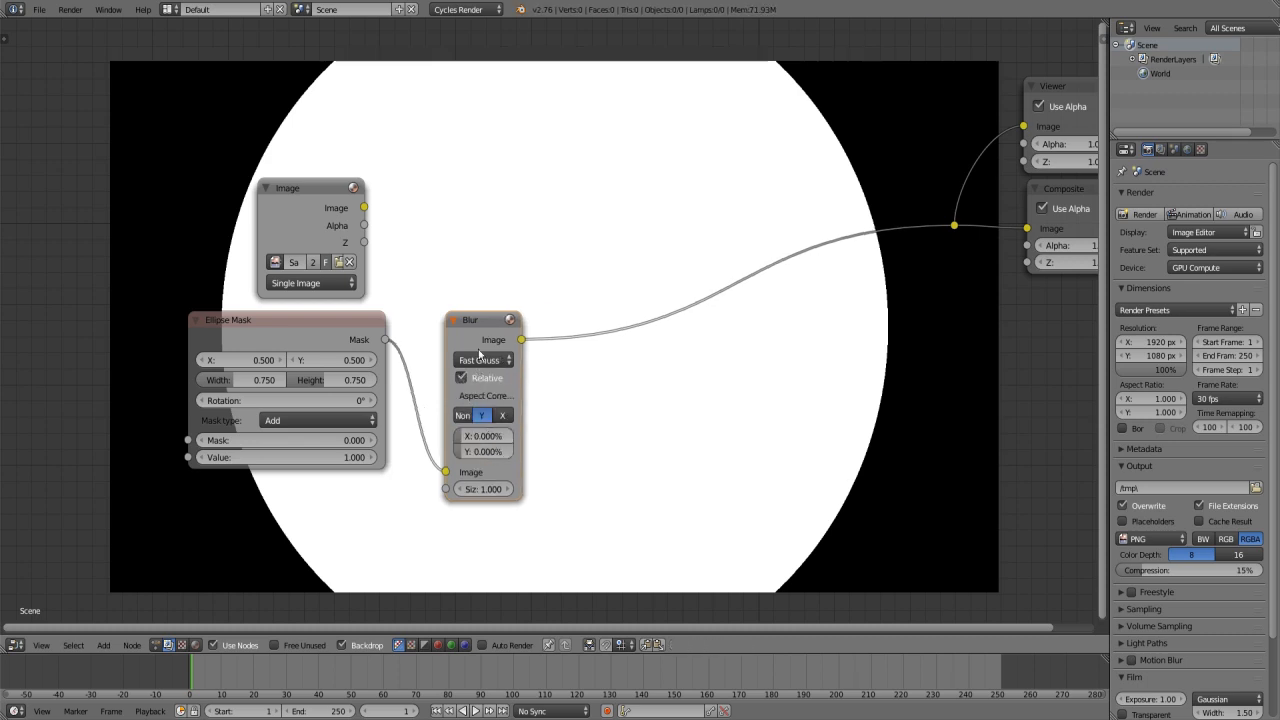
{"action": "left_click_drag", "start_coordinate": [482, 319], "coordinate": [462, 311]}
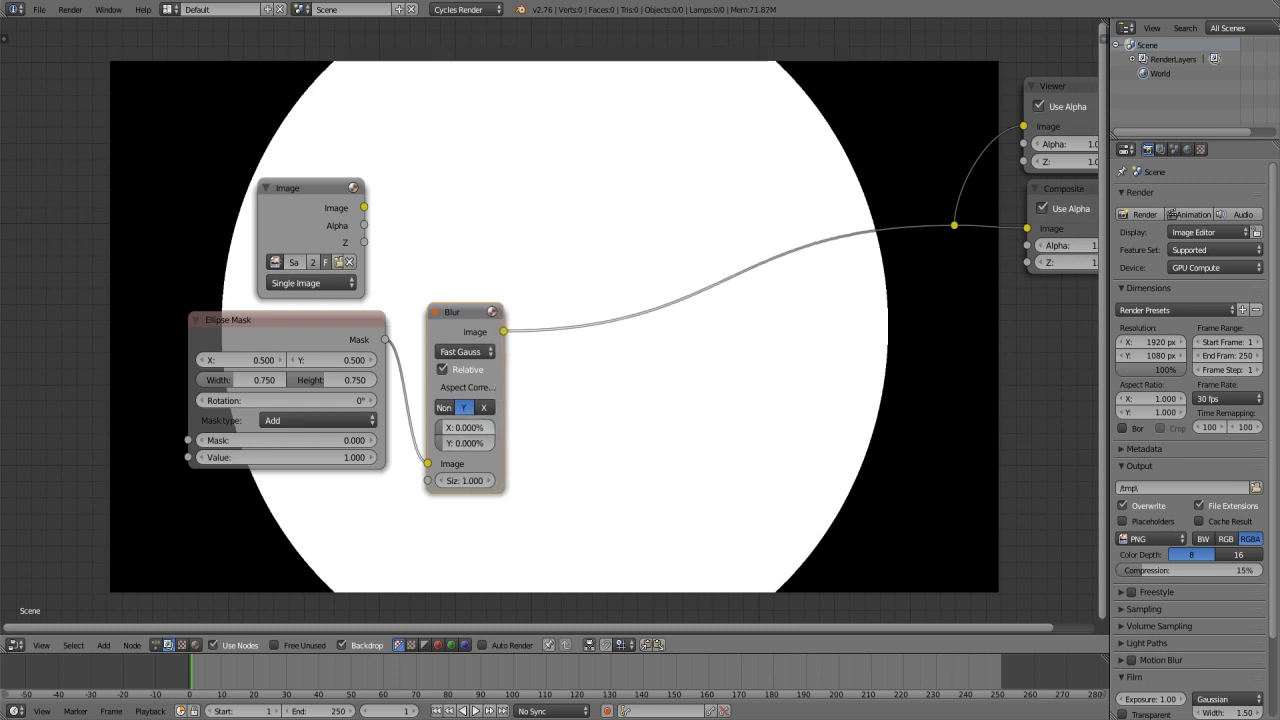
{"action": "left_click", "coordinate": [463, 427]}
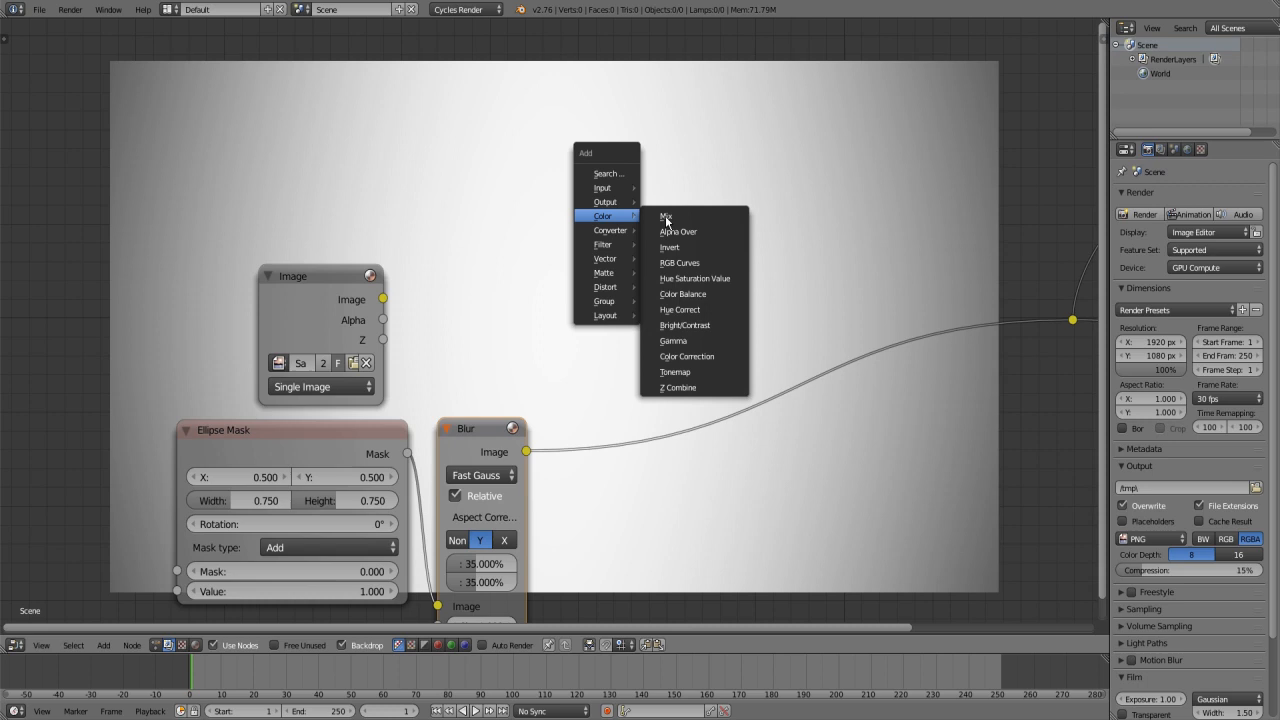
Step: Add a Mix node combining image and blurred mask, set to Multiply
{"action": "left_click", "coordinate": [667, 216]}
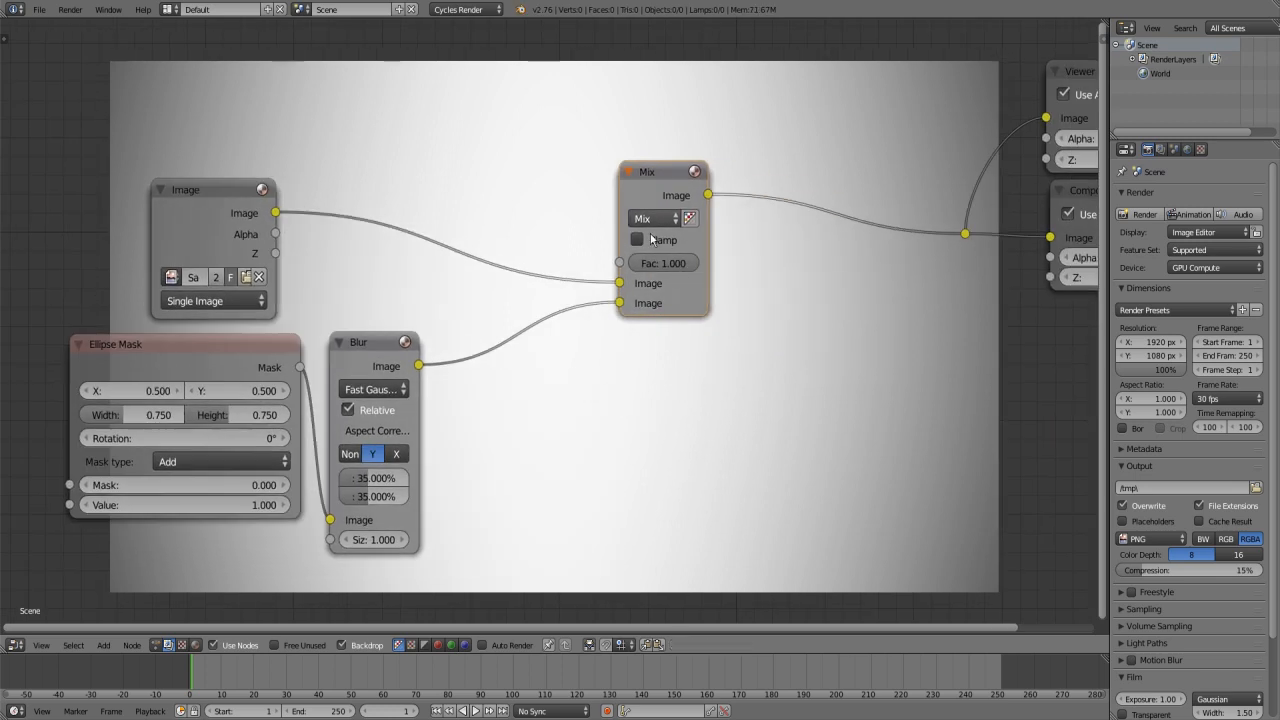
{"action": "left_click", "coordinate": [650, 218]}
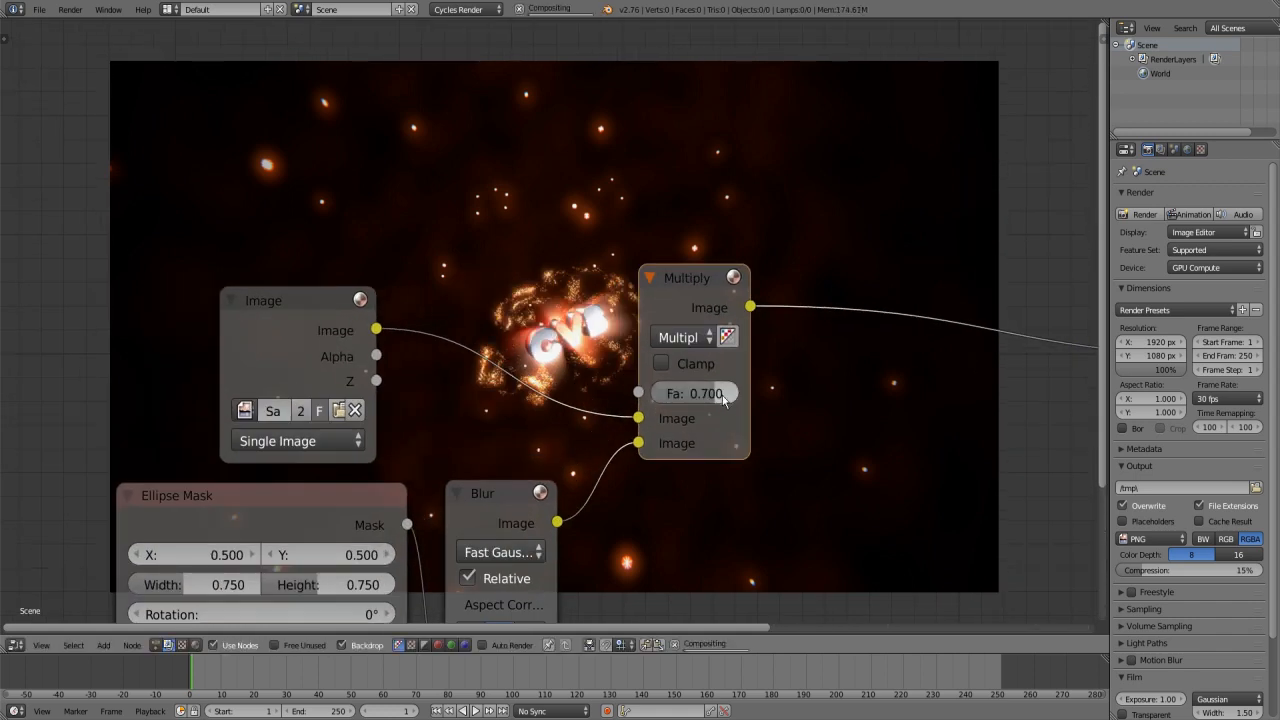
Step: Drag the Mix factor down and back up, settling near 0.657
{"action": "left_click_drag", "start_coordinate": [705, 393], "coordinate": [675, 393]}
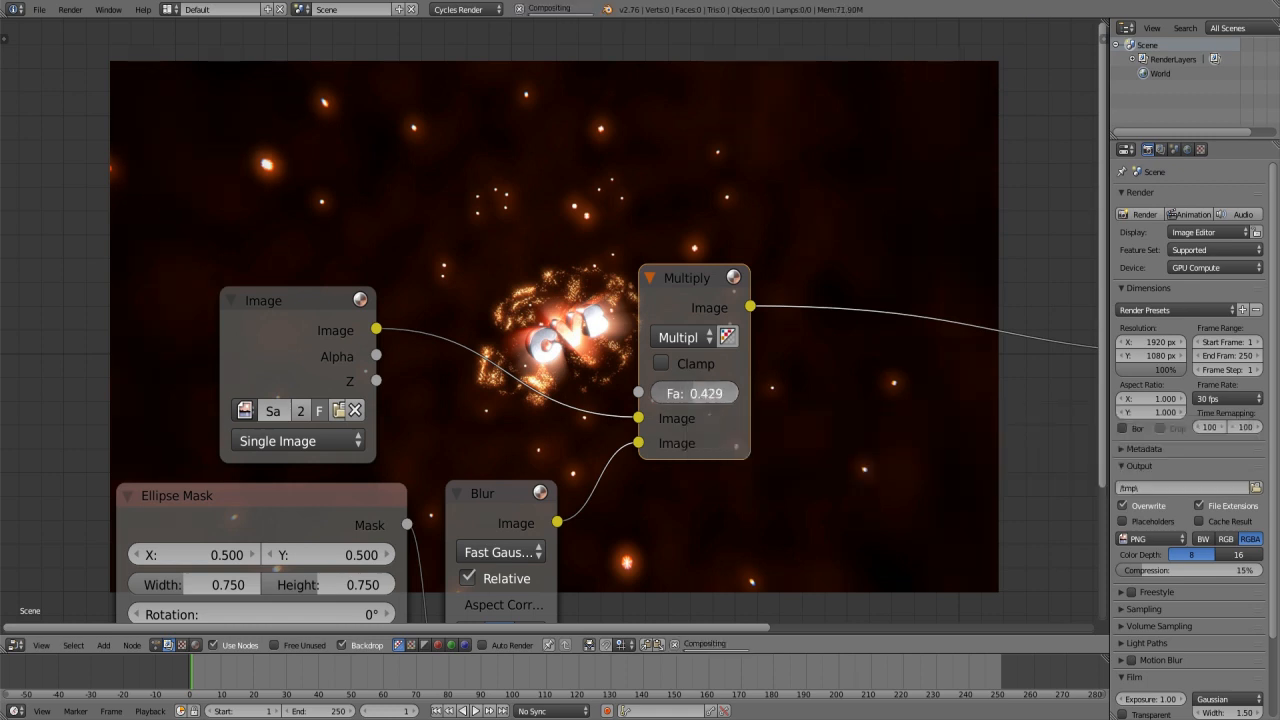
{"action": "left_click_drag", "start_coordinate": [694, 392], "coordinate": [710, 392]}
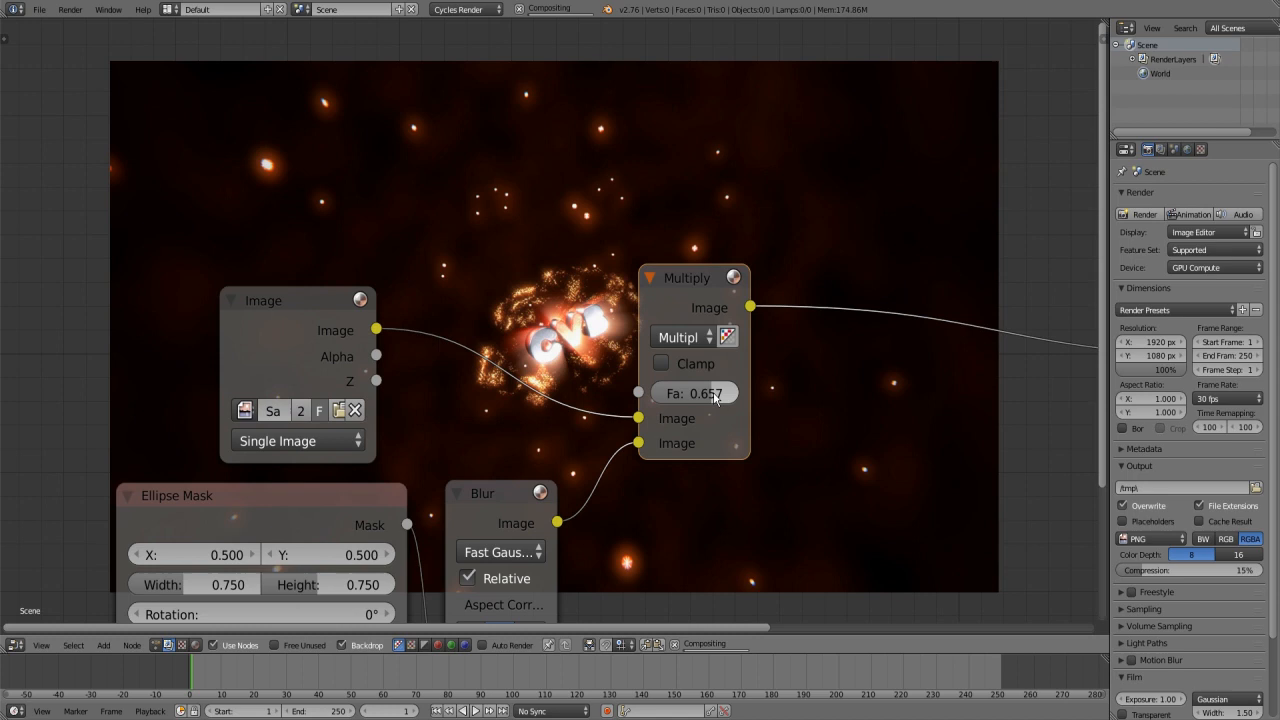